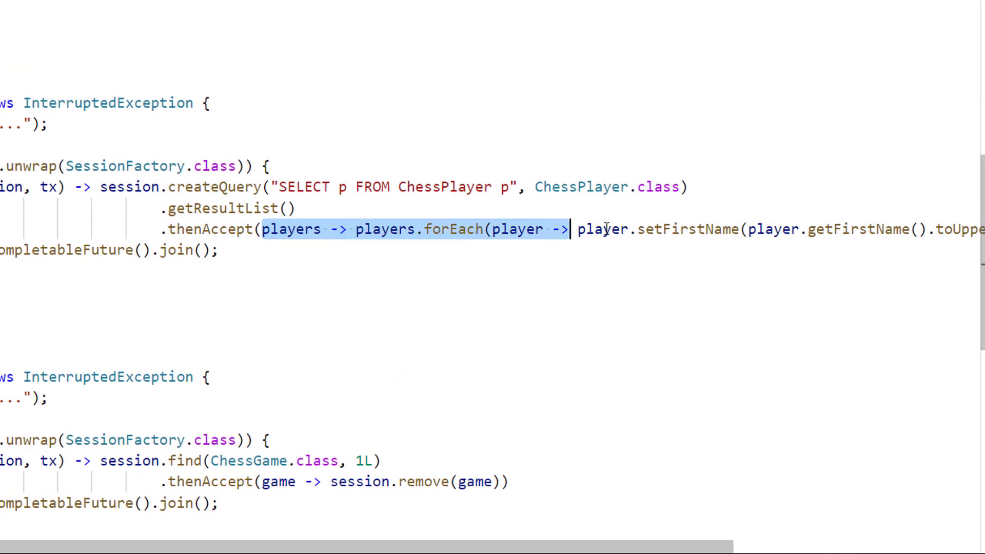
pyautogui.moveTo(569, 229); pyautogui.dragTo(883, 229)
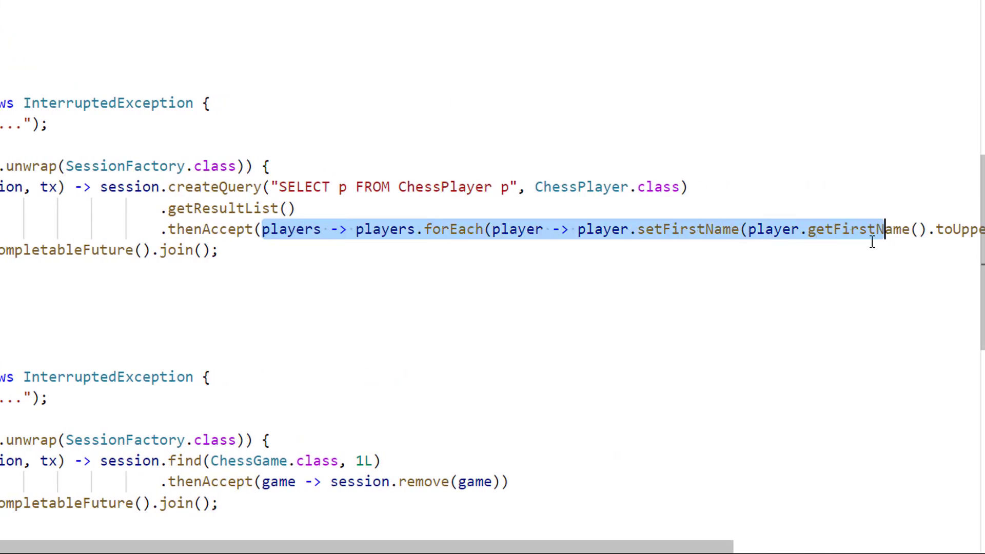
pyautogui.moveTo(843, 360)
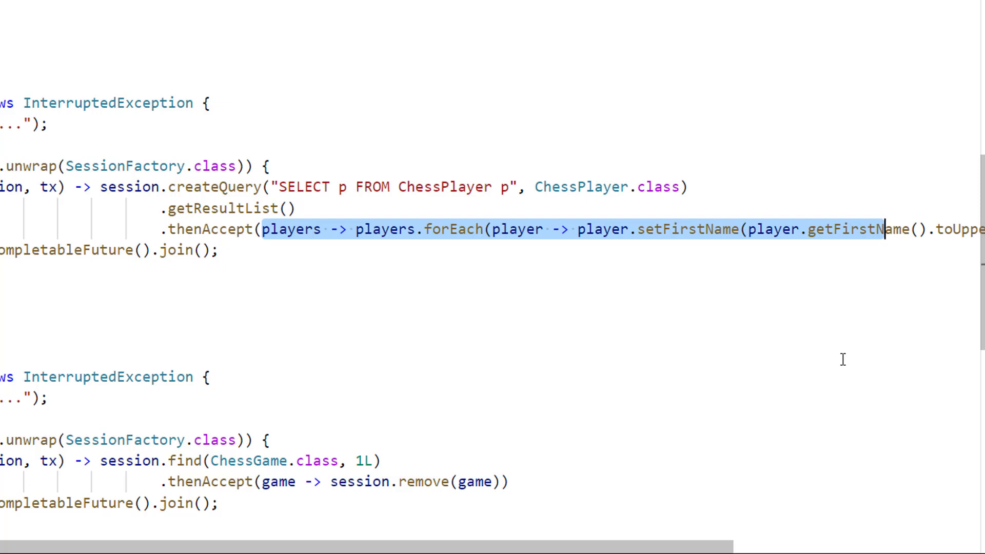